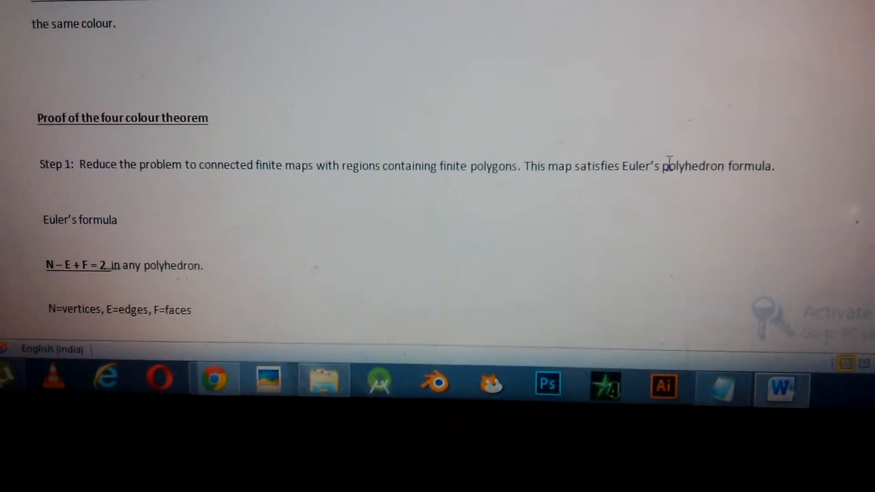
# Step: Scroll past Euler's formula to the ORIGINAL MAP heading and image
pyautogui.write('We reduce countries to single points(vertices) and connect bordering countries with lines...')
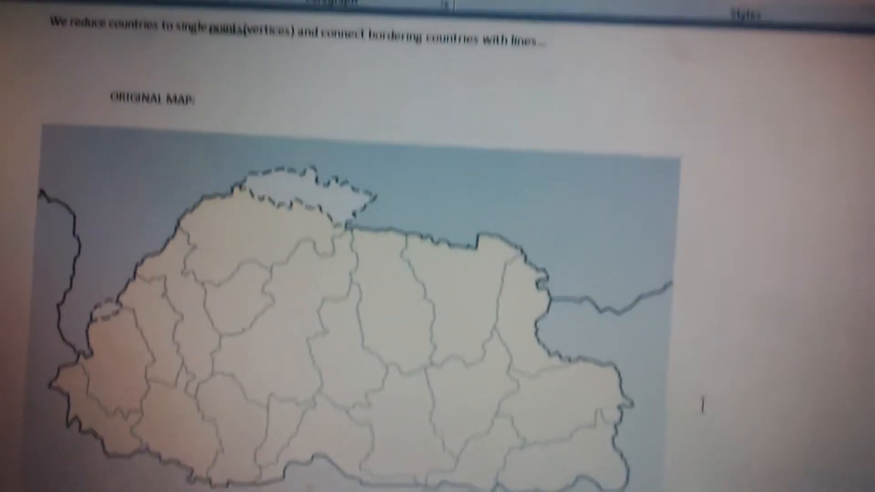
# Step: Scroll down to the map with country points joined by black lines
pyautogui.scroll(-3)
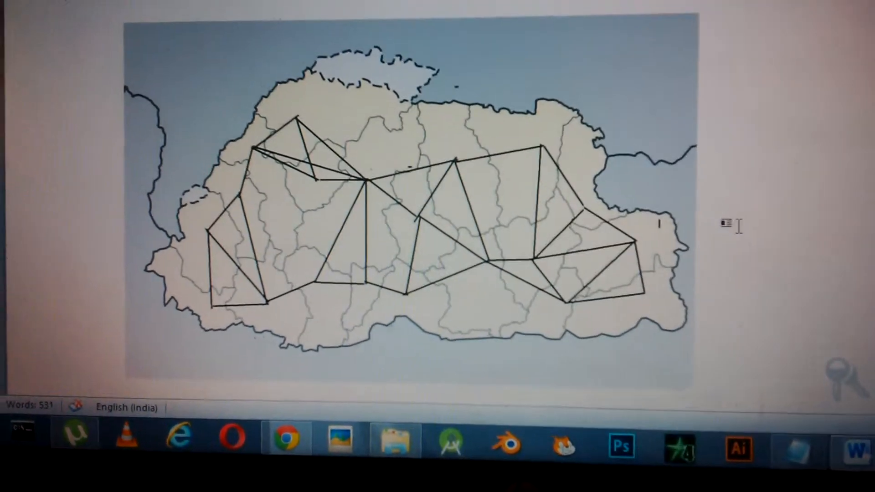
# Step: Scroll to the four-colour vertex map captioned 'And we find it possible.'
pyautogui.scroll(-3)
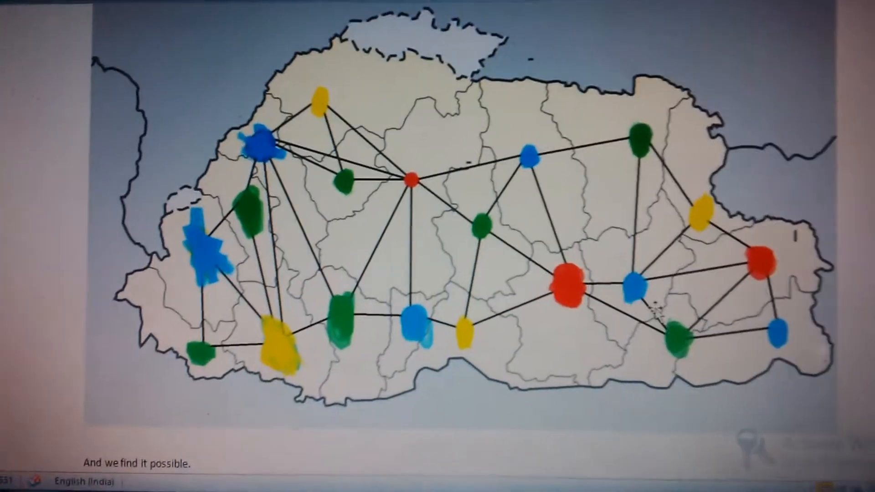
# Step: Scroll to page 3's proof by contradiction and the blue hand-drawn region
pyautogui.scroll(-3)
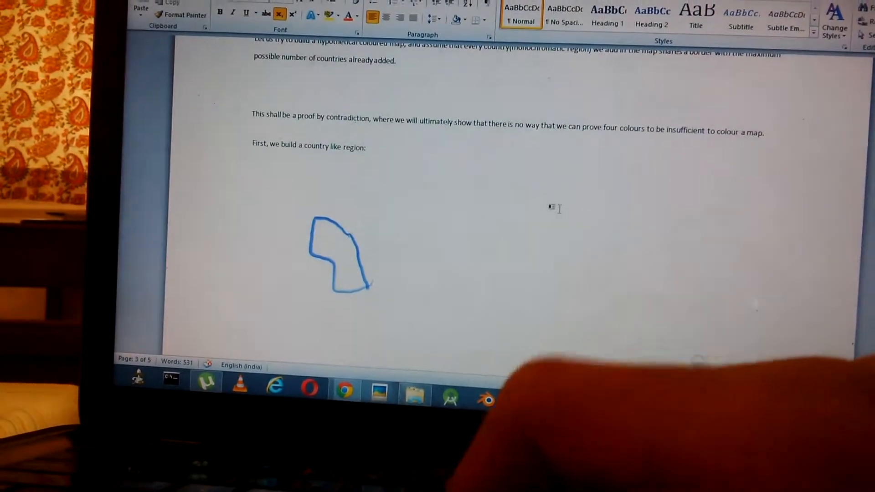
pyautogui.click(341, 251)
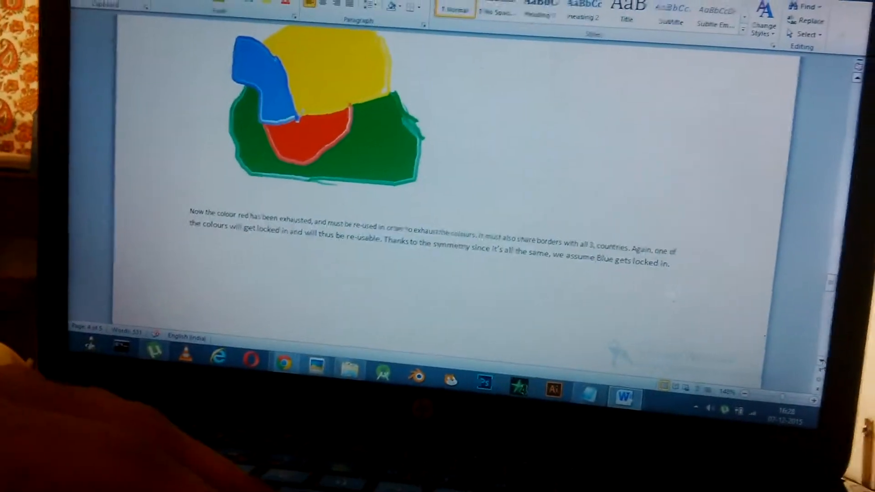
# Step: Scroll to the map with the added red country and 'Again, blue is re-usable'
pyautogui.scroll(-3)
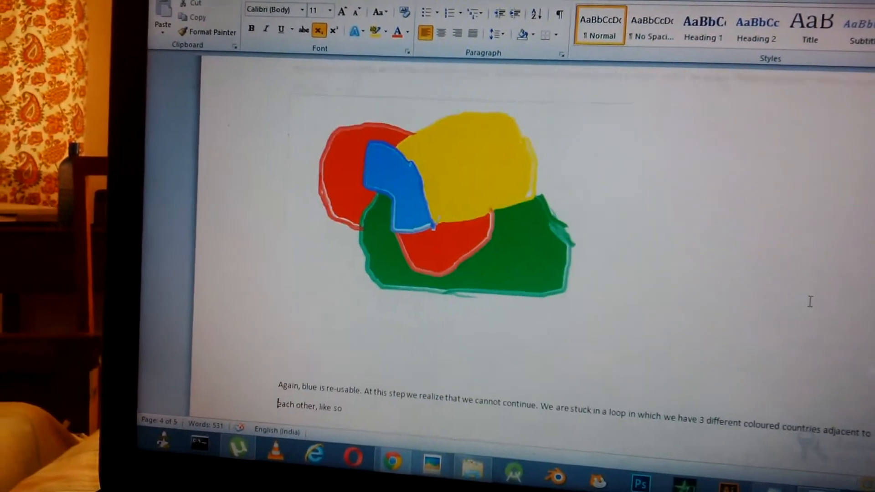
pyautogui.scroll(-3)
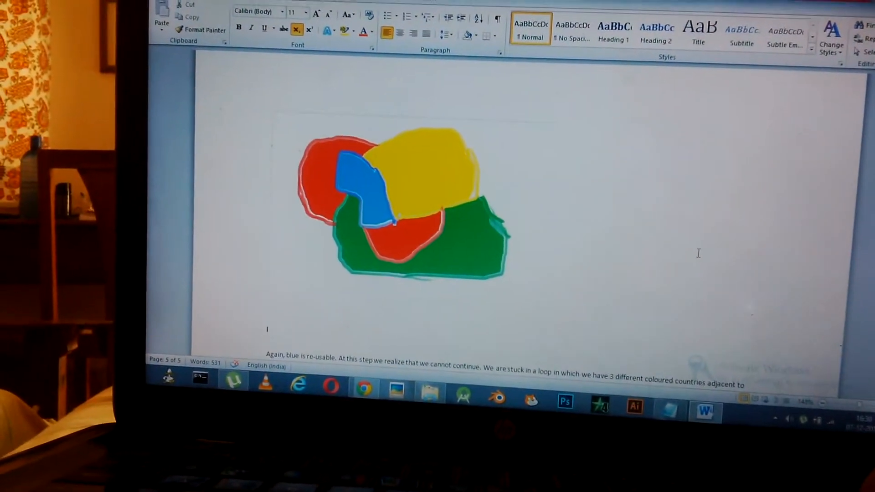
pyautogui.scroll(-3)
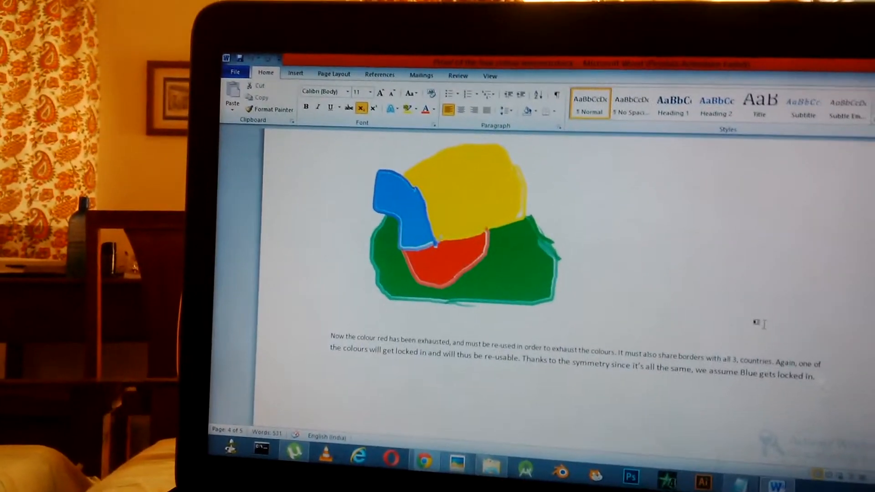
pyautogui.scroll(-3)
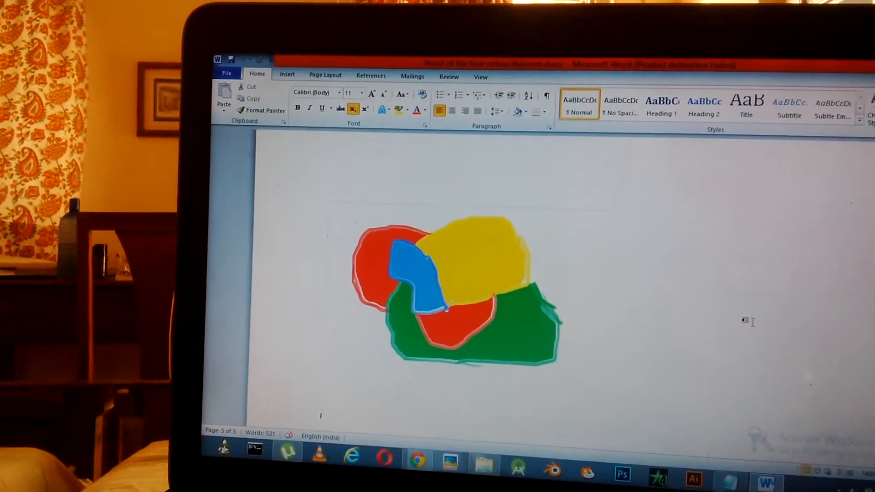